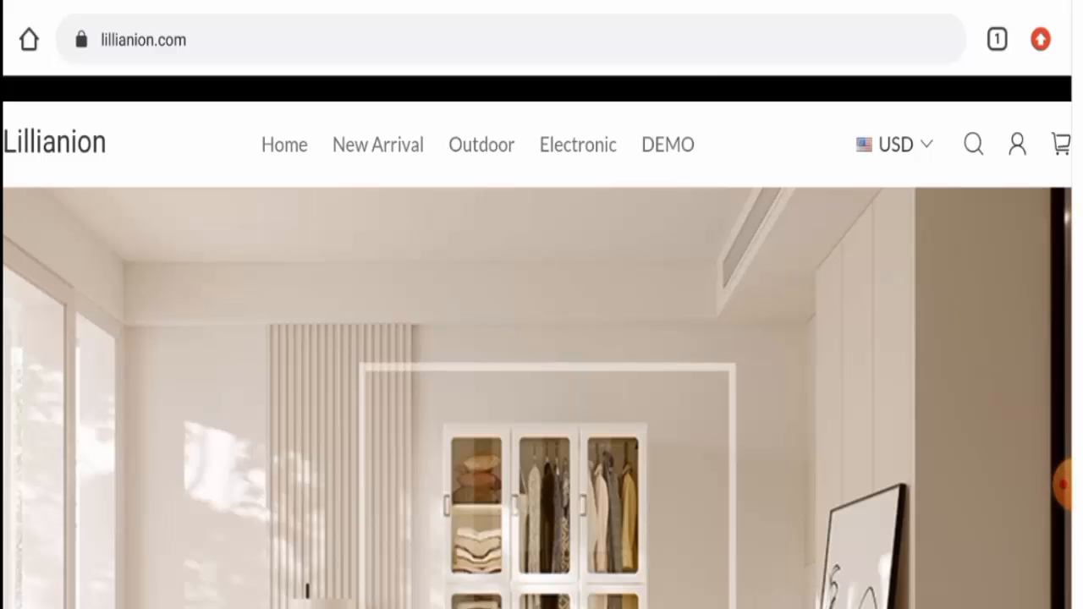
Scroll the homepage past the discounted wardrobe to the footer showing PayPal, Visa, Mastercard, Maestro and Amex.
scroll(down, 3)
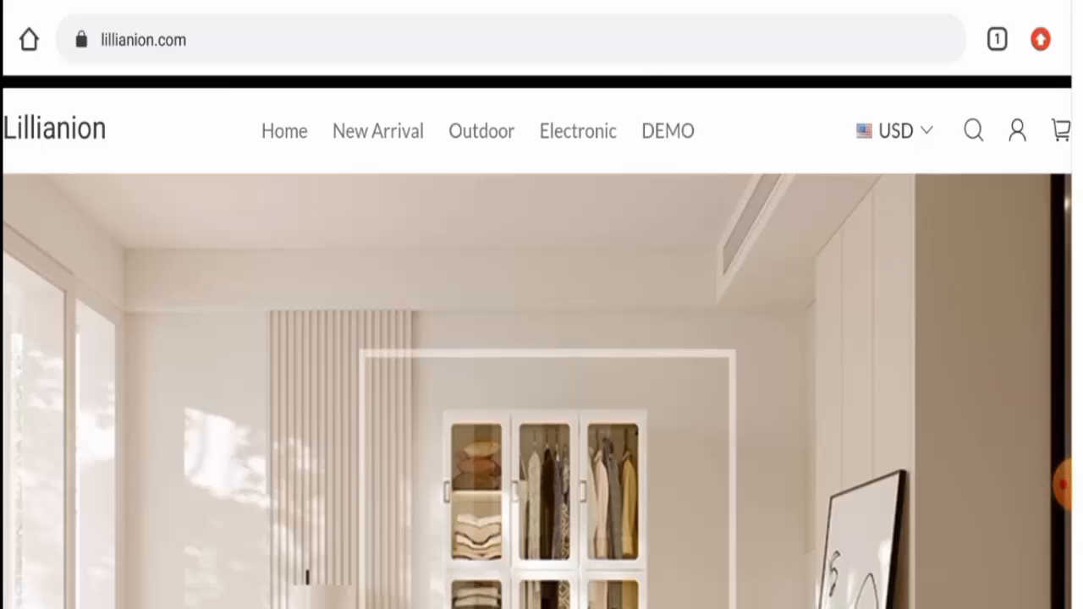
scroll(down, 3)
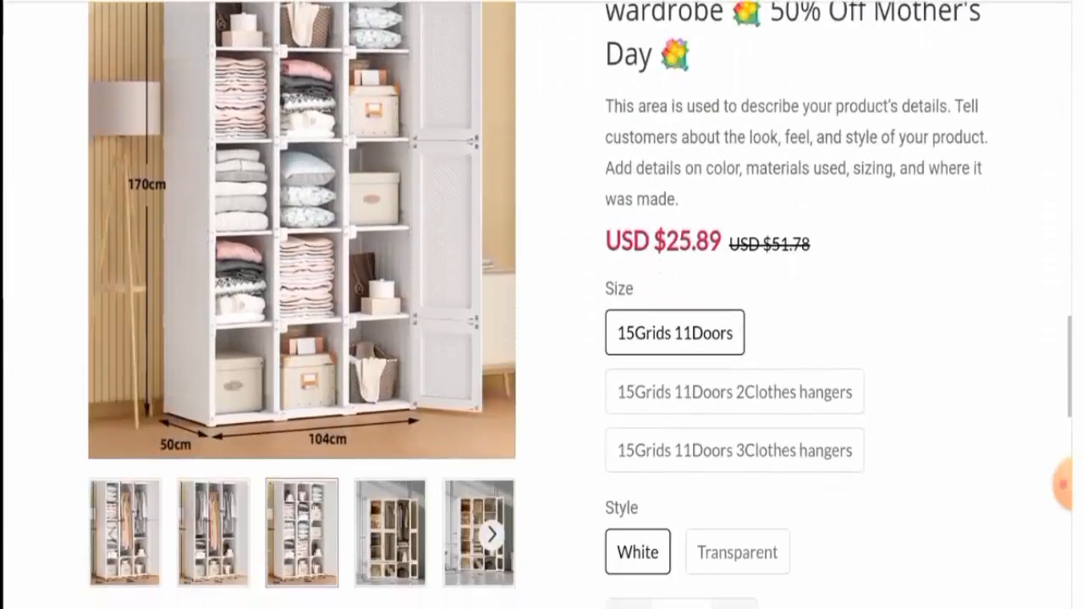
scroll(down, 3)
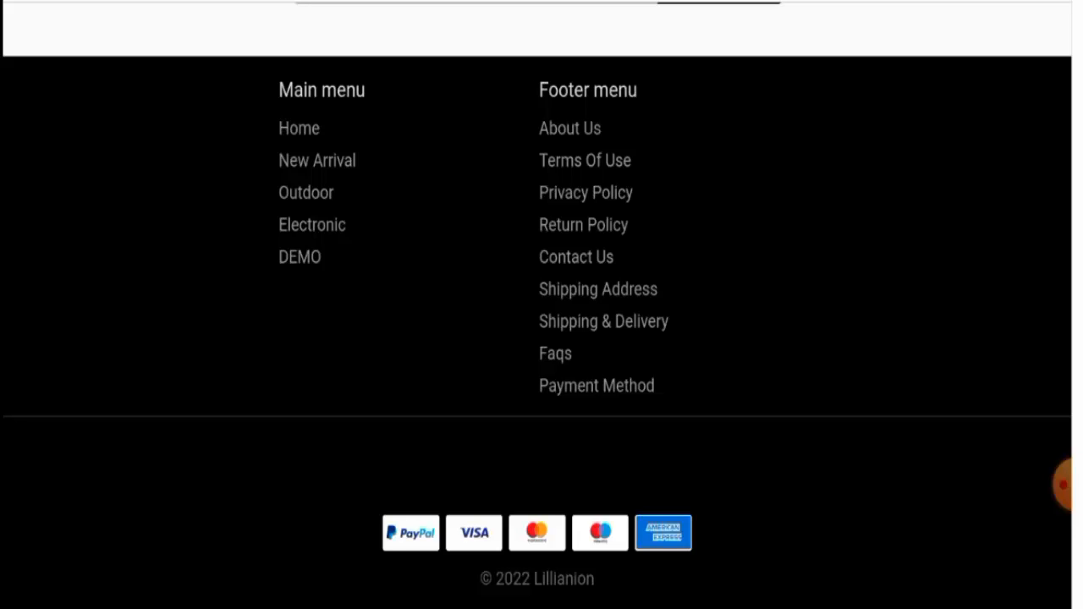
Read the Shipping & Delivery policy's delivery times, cancellation, 14-day returns and refunds sections.
click(602, 321)
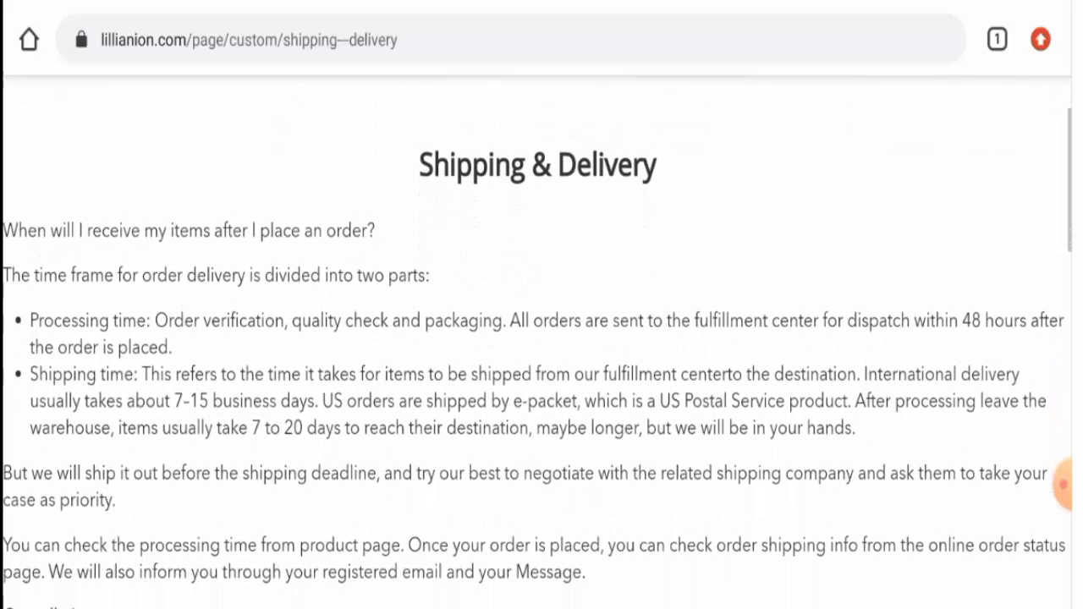
scroll(down, 3)
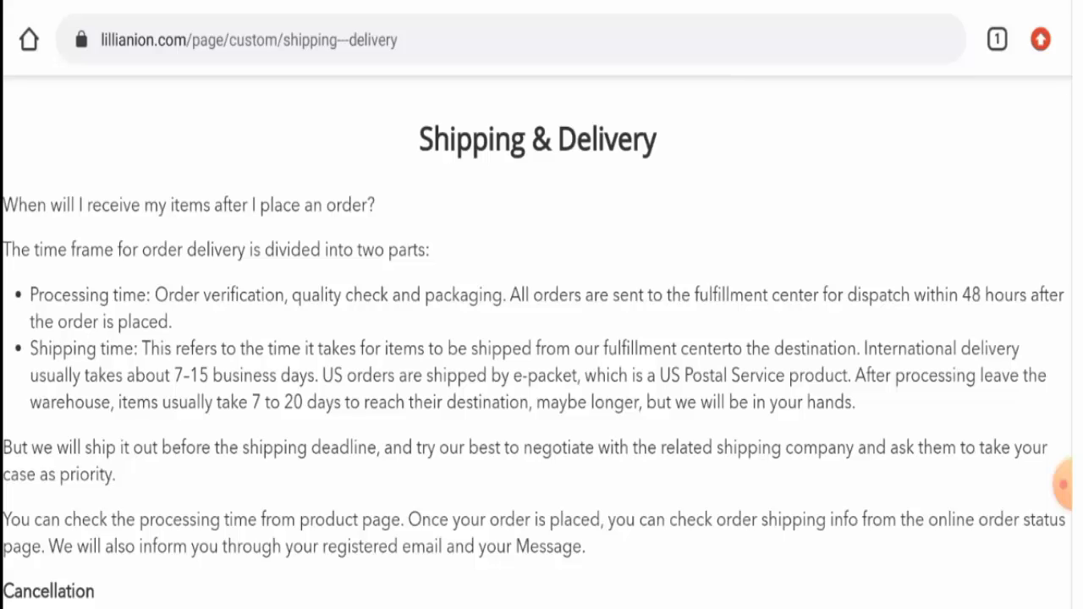
scroll(down, 3)
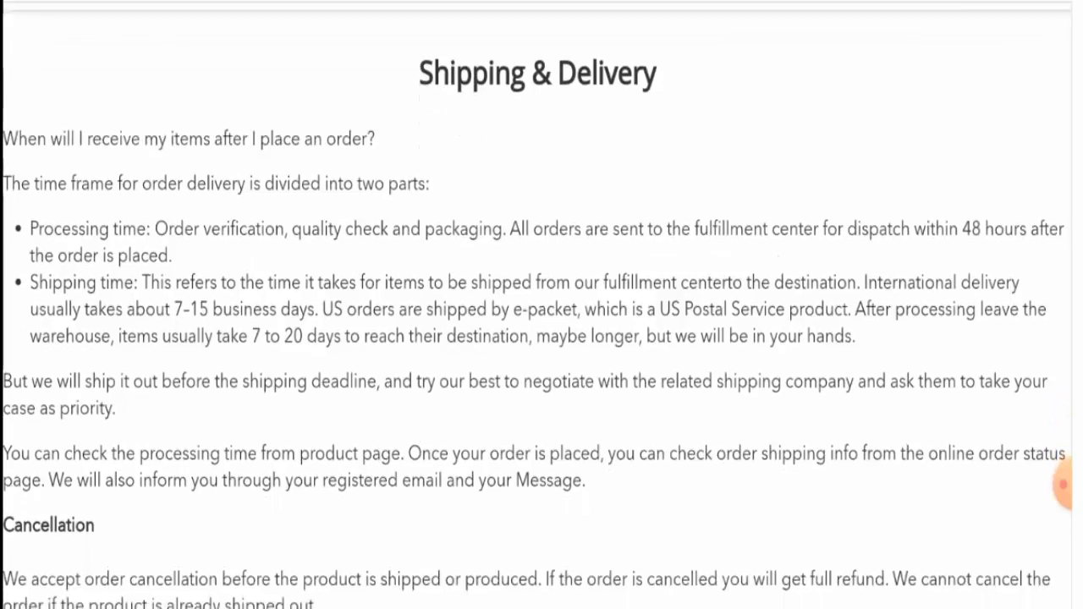
scroll(down, 3)
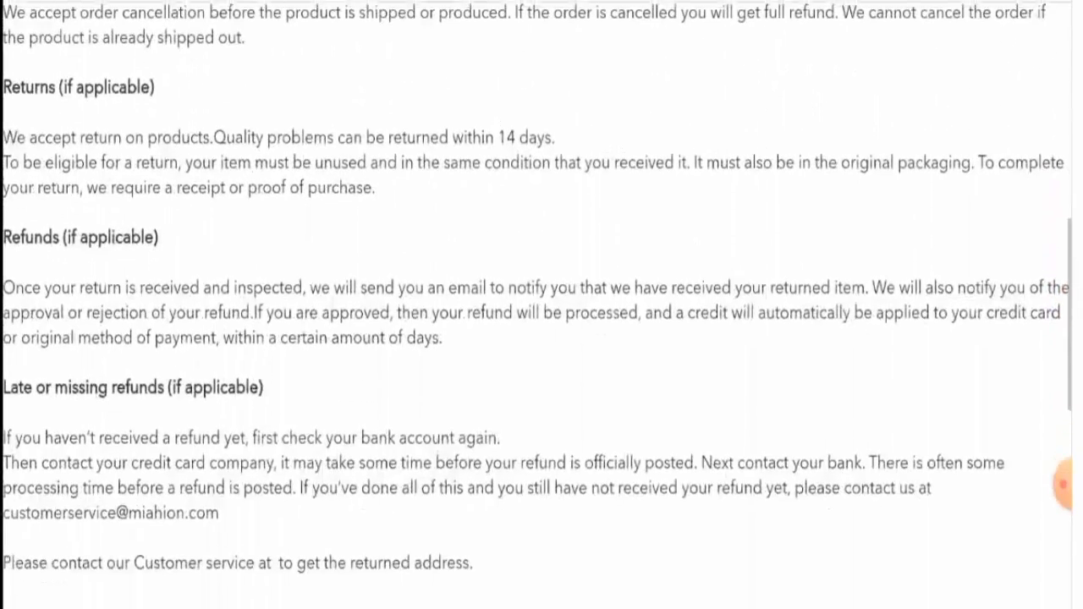
scroll(down, 3)
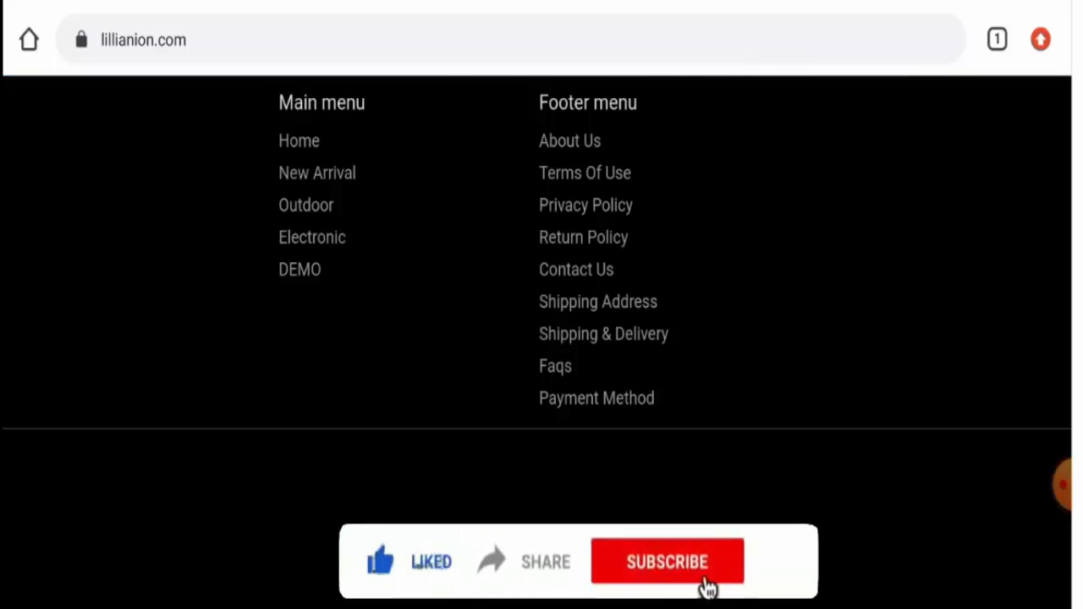
click(666, 562)
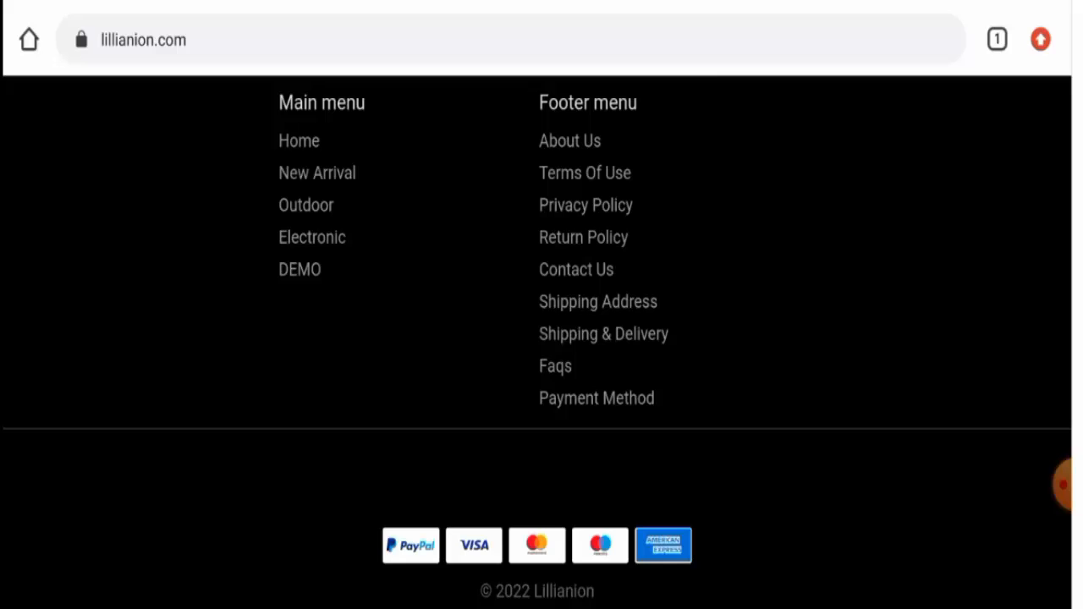
scroll(up, 3)
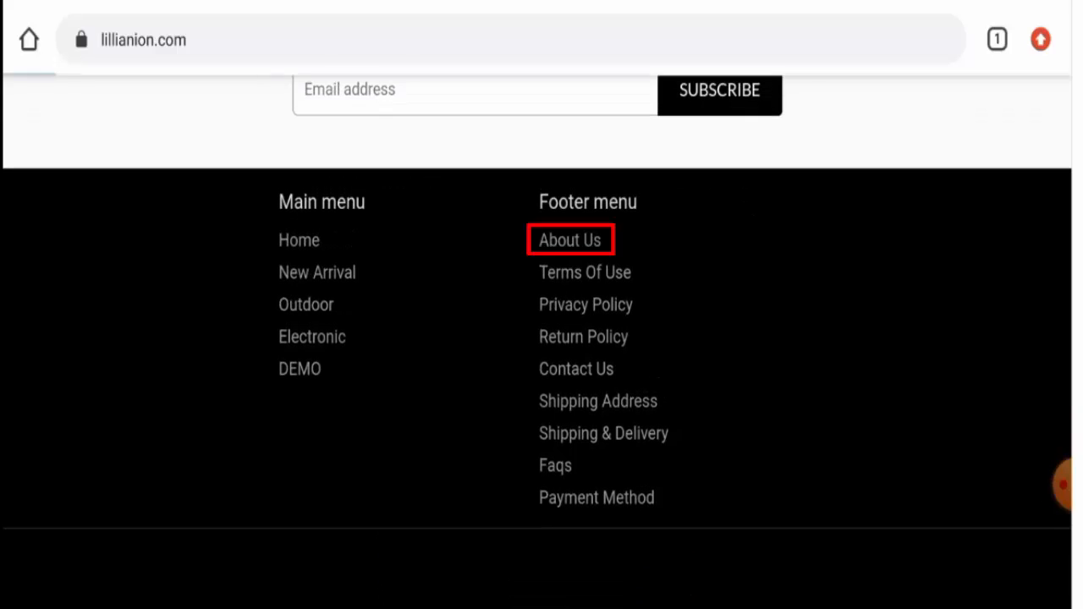
Read the About Us page on the 2016-founded retailer down to its standard and express shipping rates.
click(569, 240)
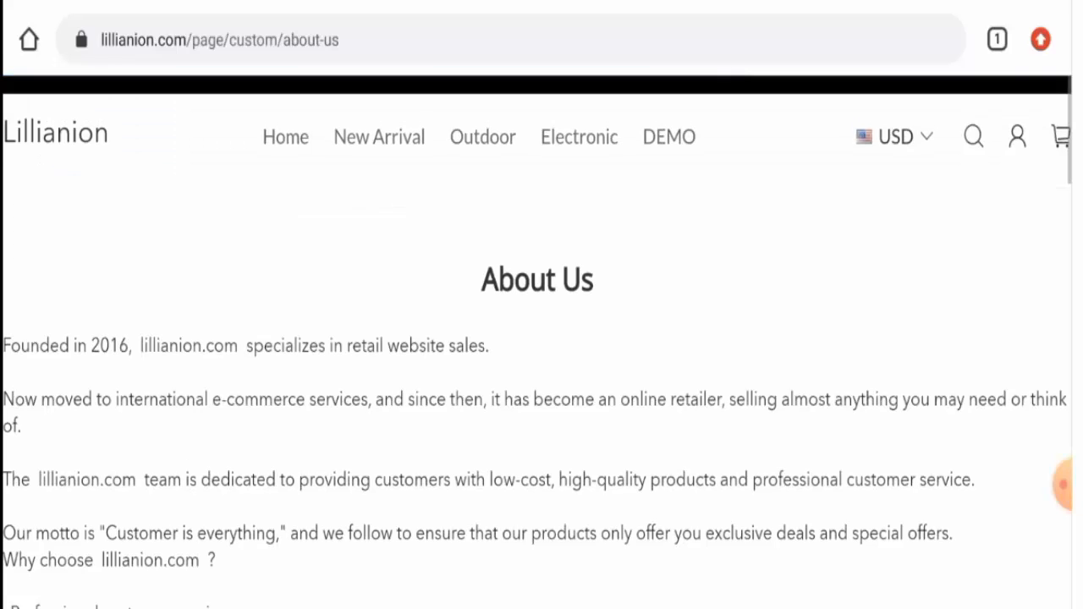
scroll(down, 3)
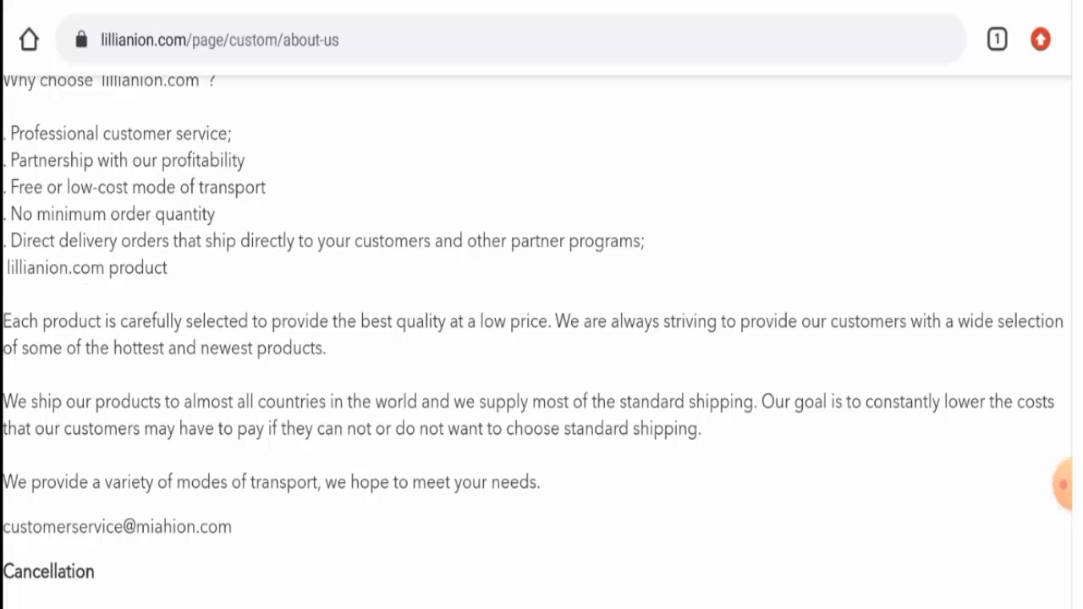
scroll(down, 3)
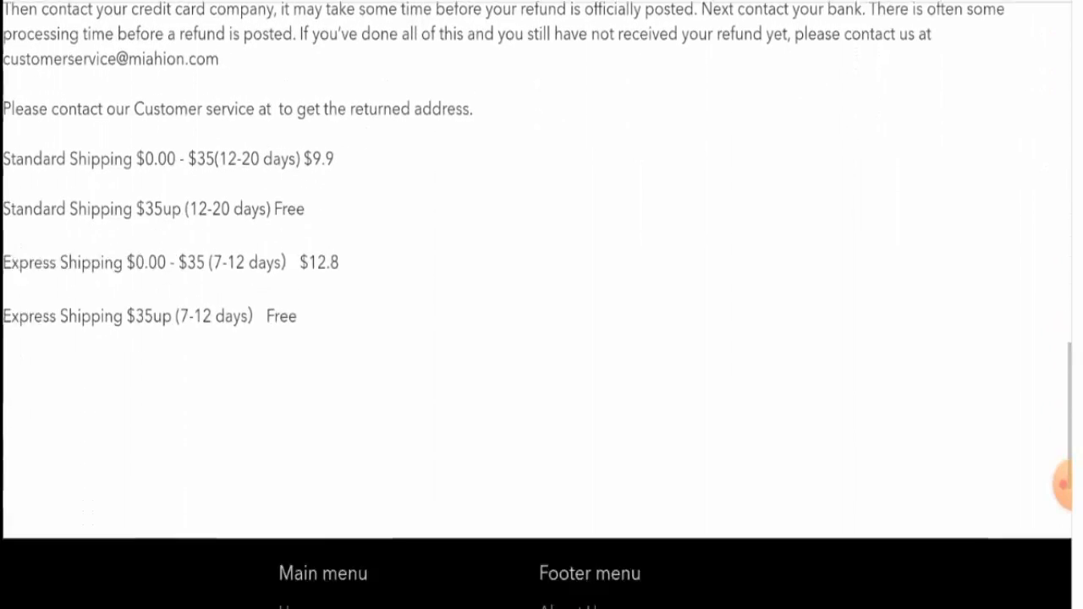
scroll(down, 3)
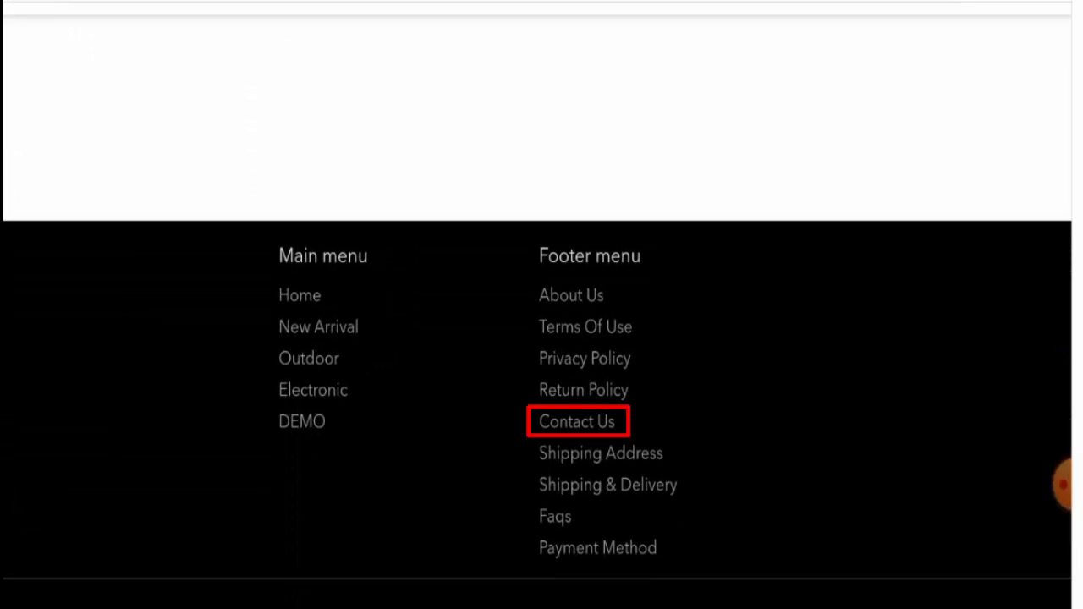
View the Contact Us details for Meledo Company Limited's London address, company number and phone.
click(575, 421)
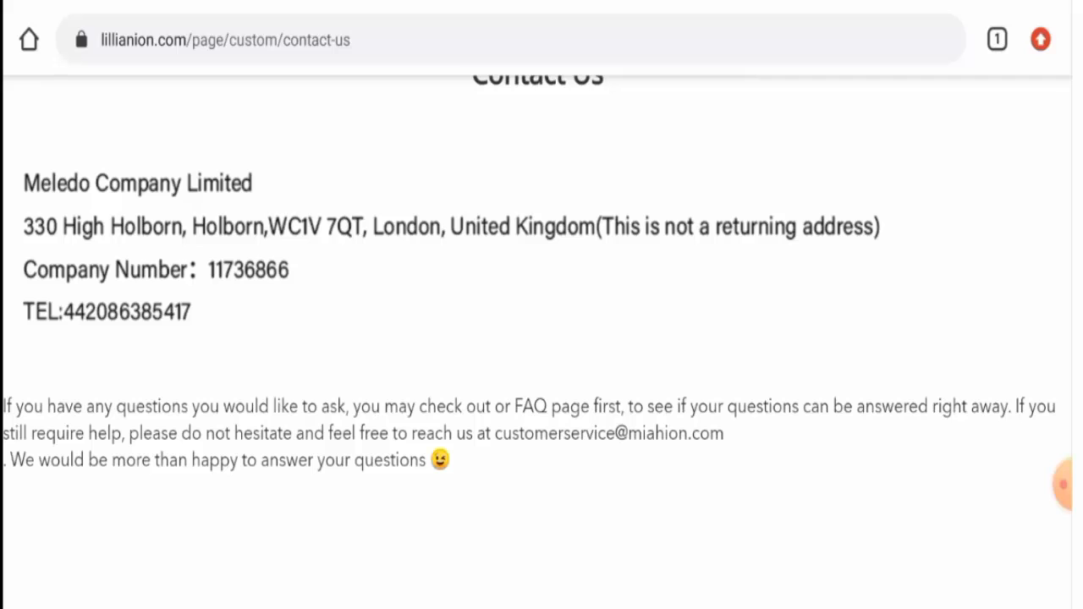
scroll(up, 3)
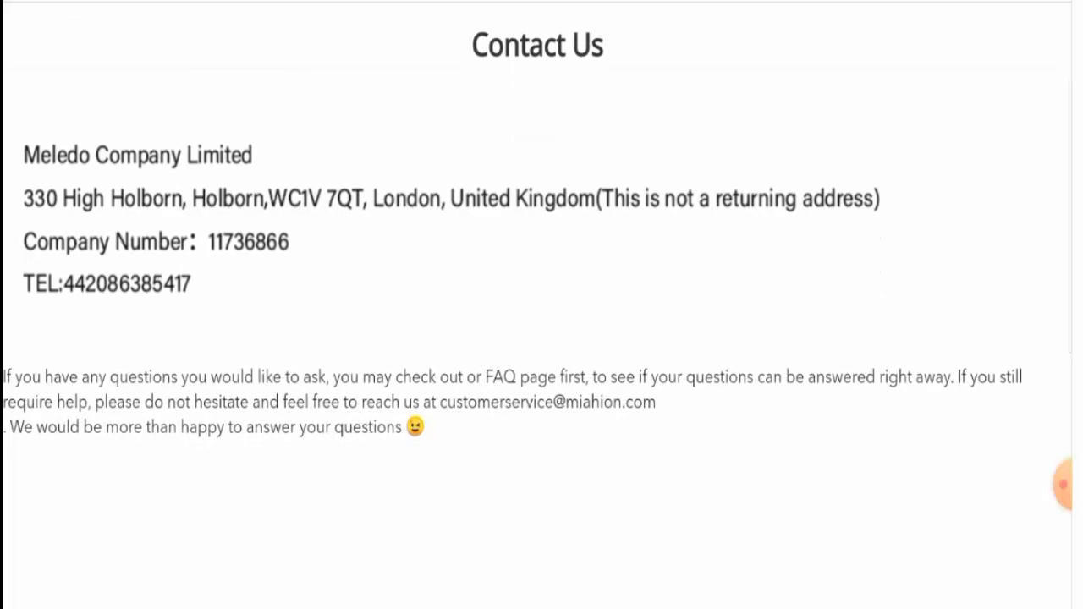
scroll(up, 3)
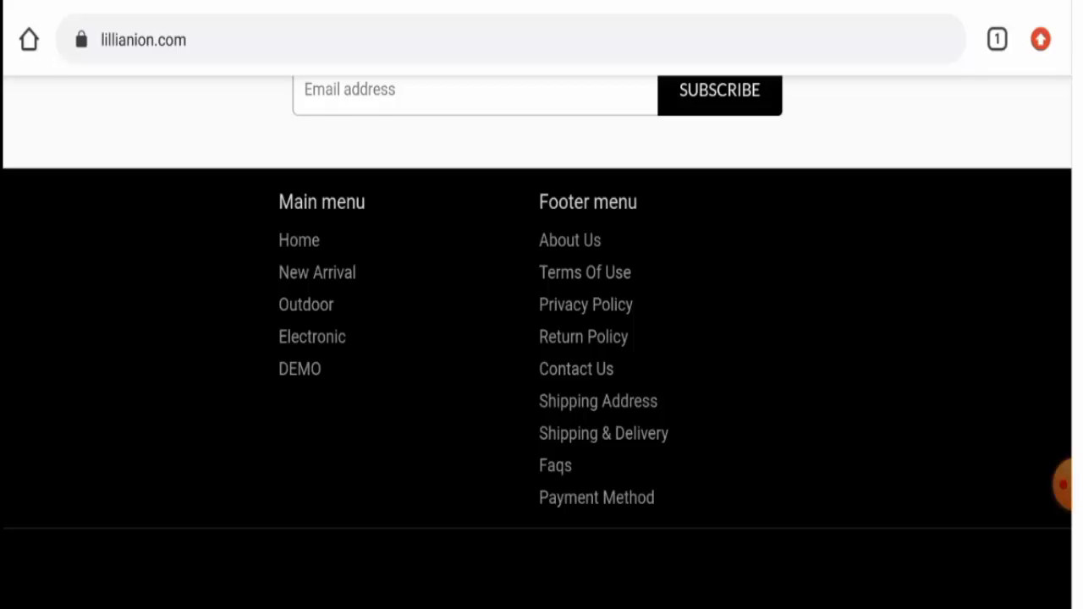
View the Return Policy's cancellation, 14-day returns and refunds terms.
click(582, 337)
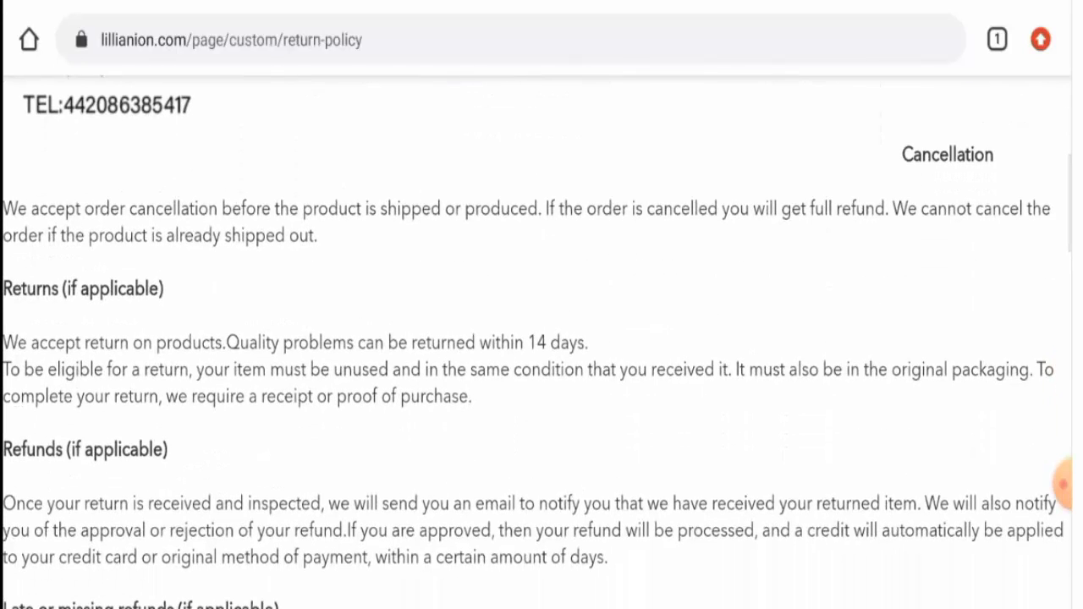
scroll(down, 3)
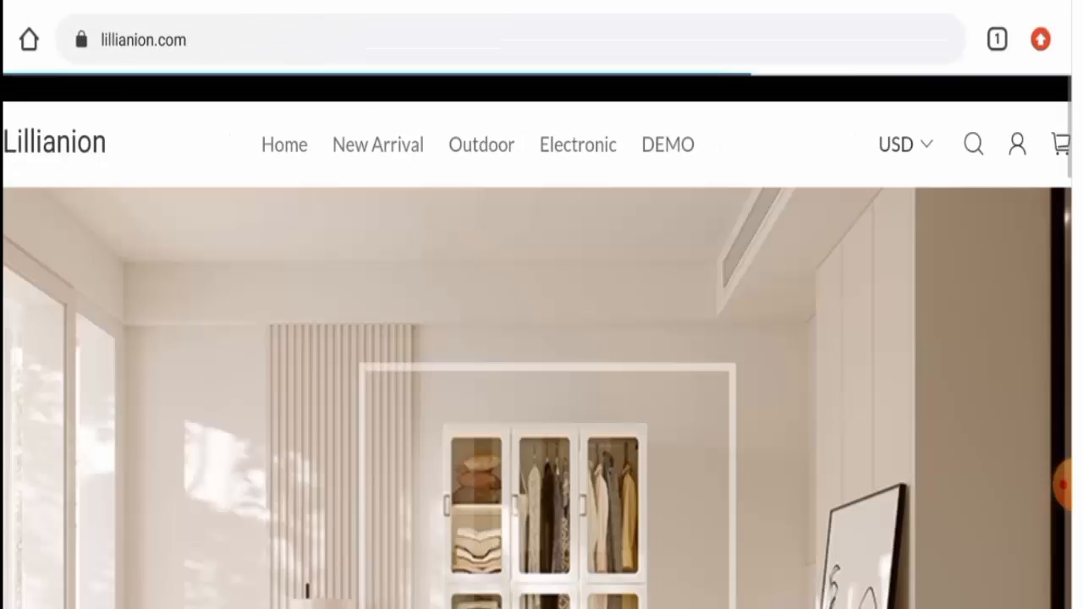
scroll(down, 3)
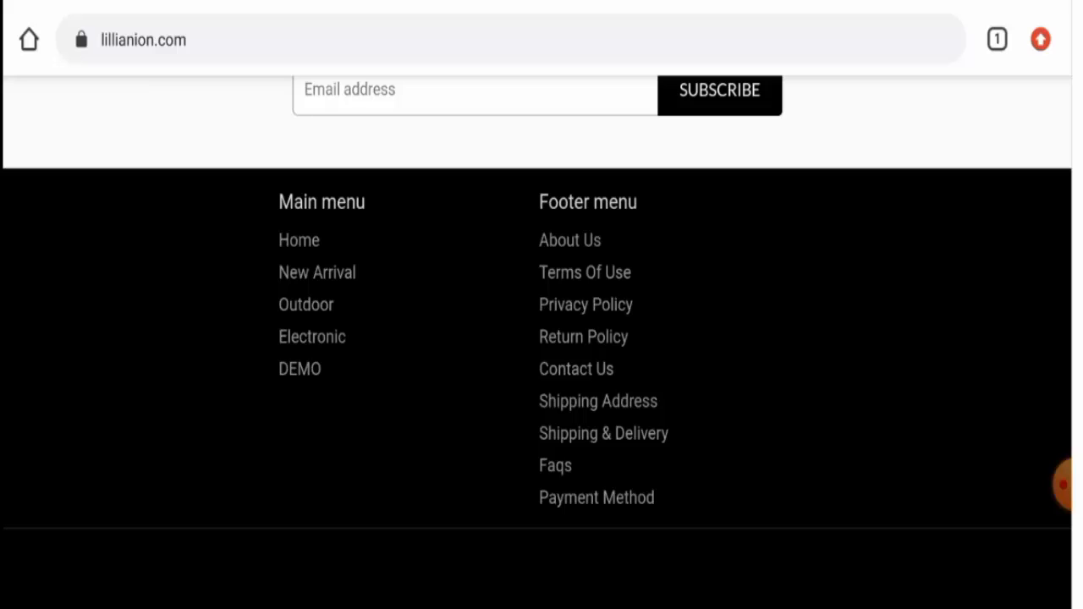
scroll(up, 3)
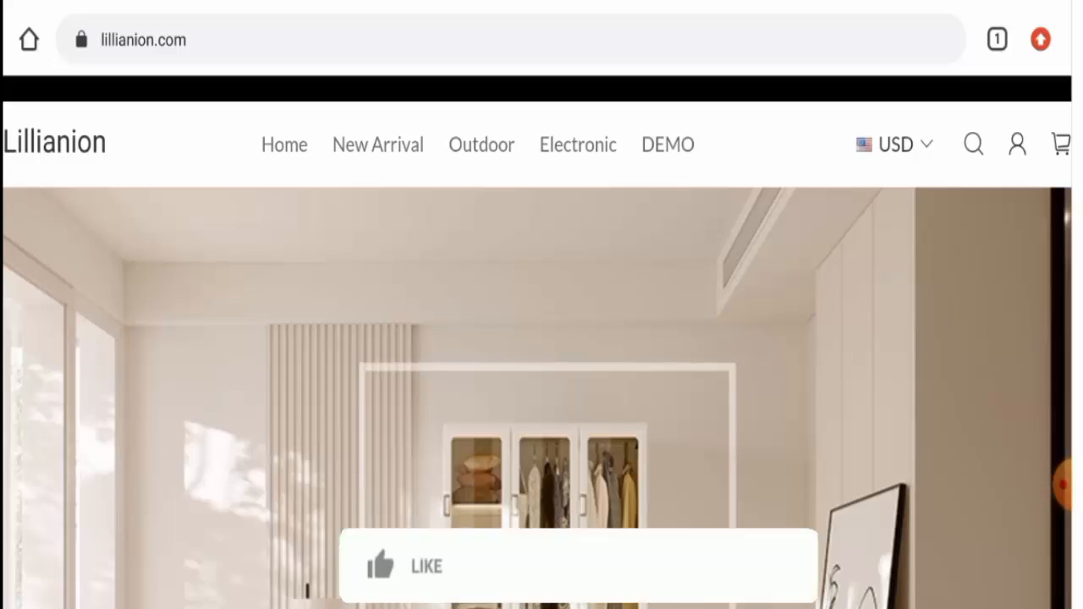
click(404, 565)
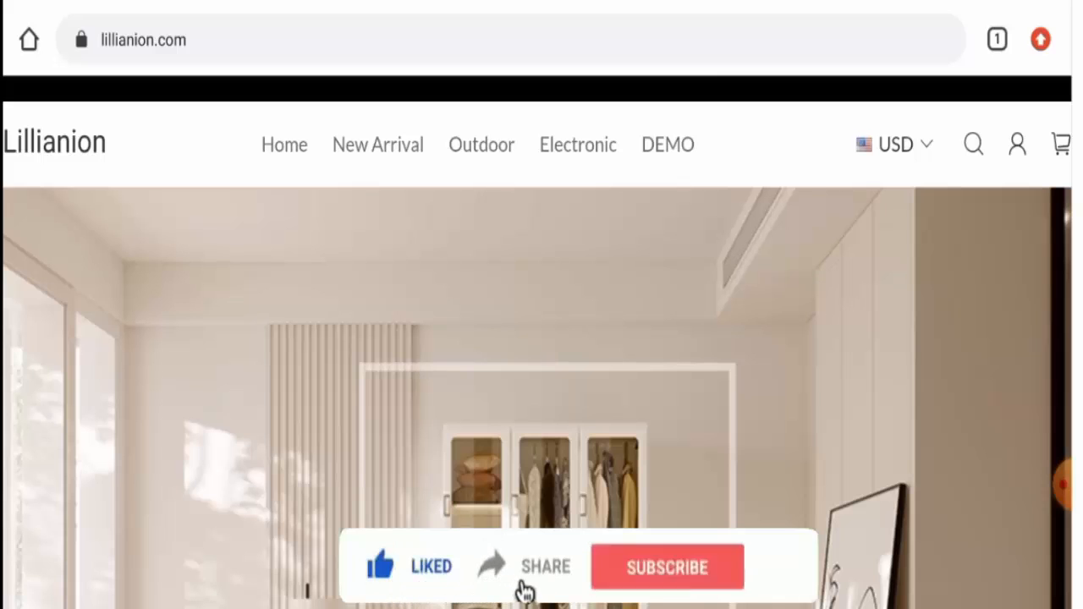
click(666, 567)
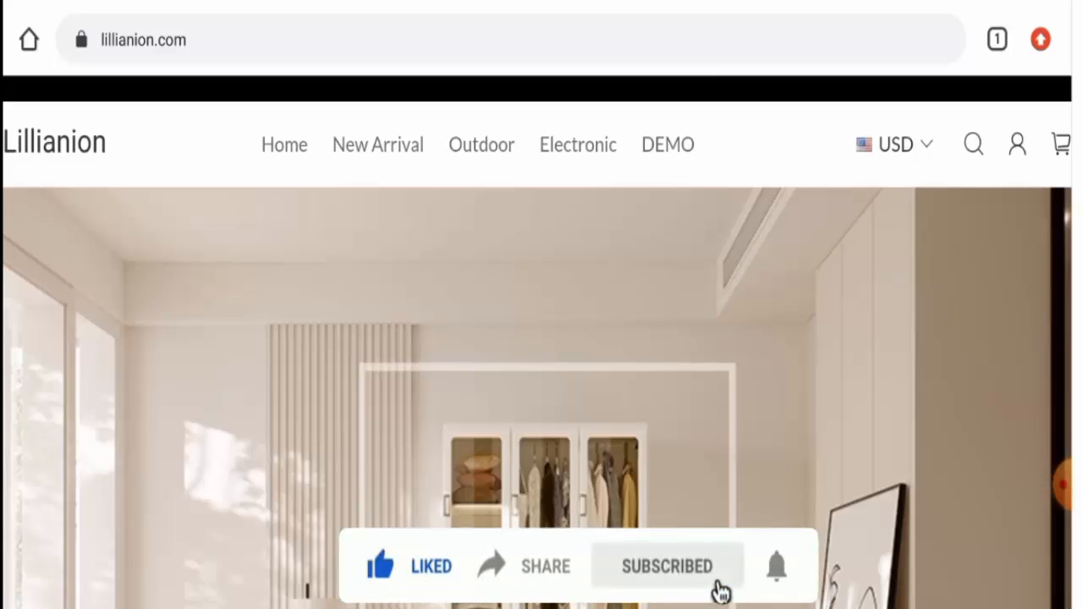